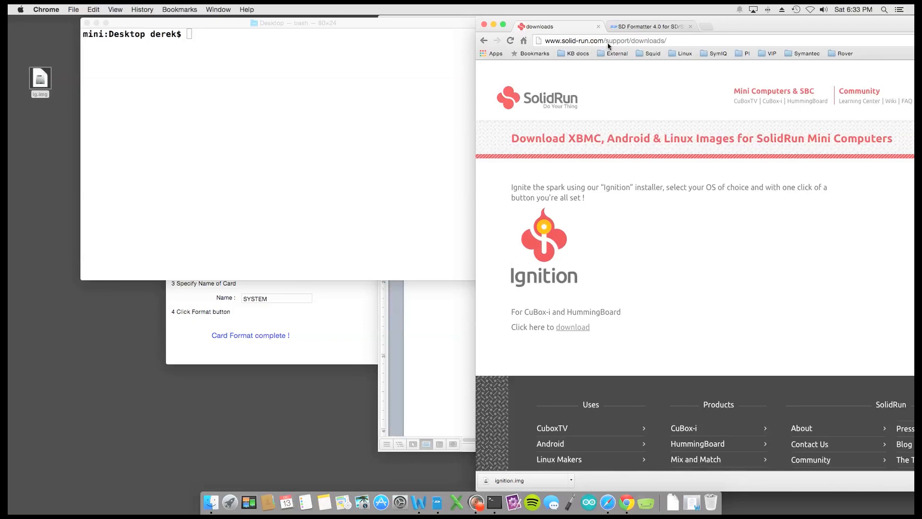
mouse_move(676, 165)
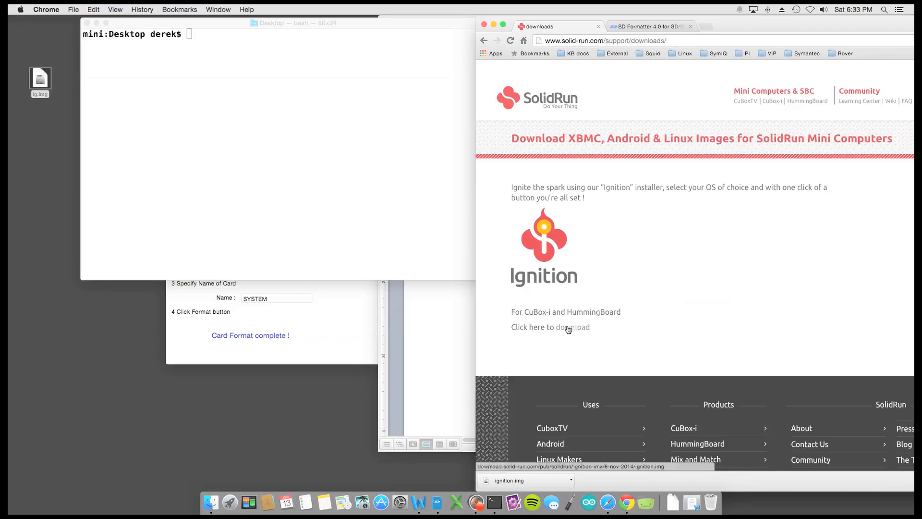
mouse_move(668, 315)
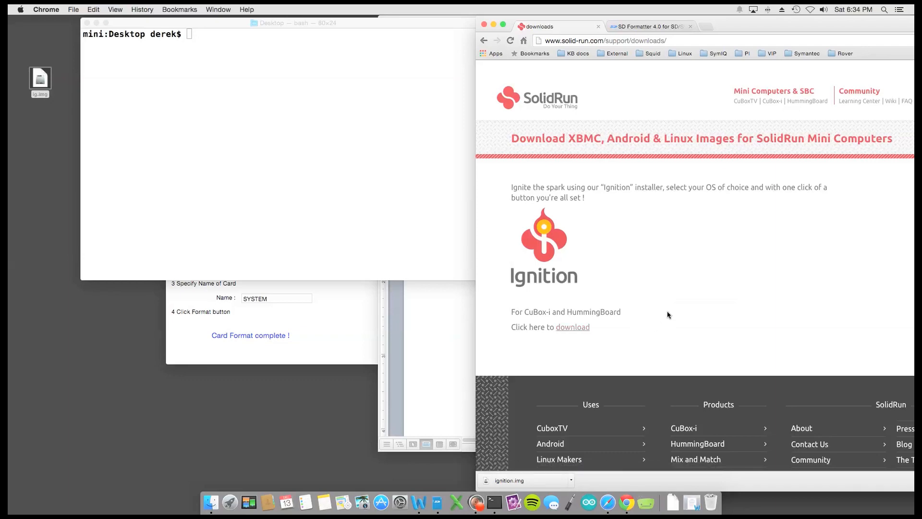
mouse_move(675, 297)
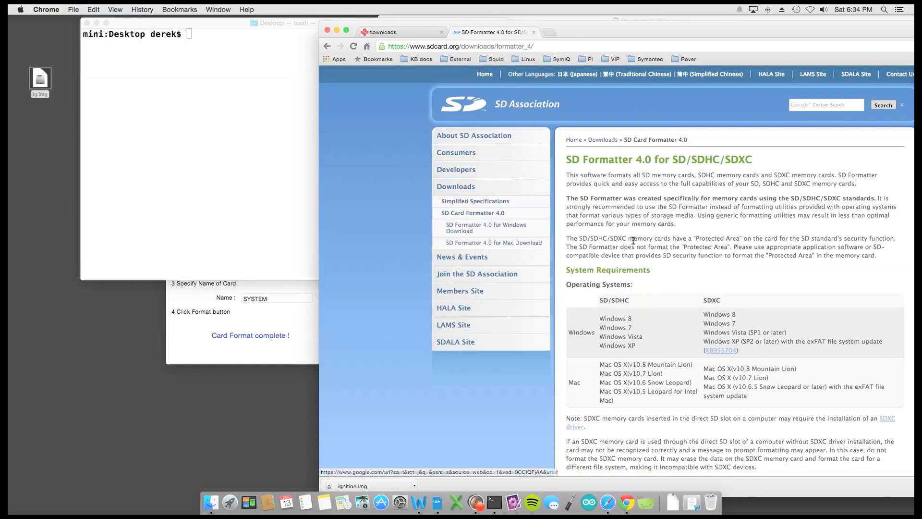
mouse_move(623, 339)
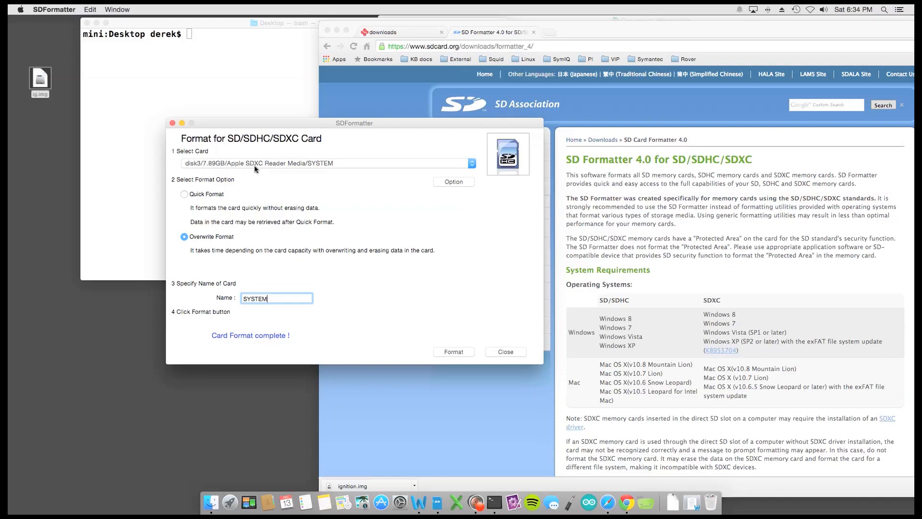
mouse_move(303, 171)
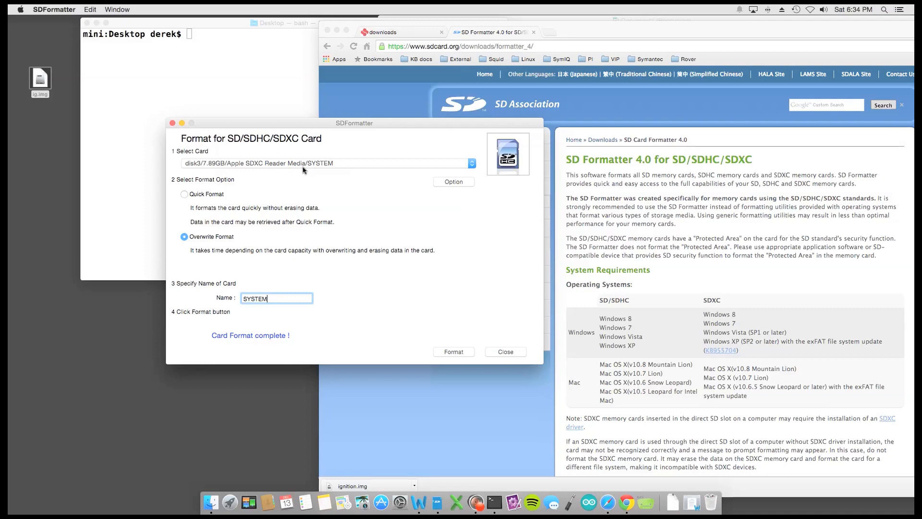
mouse_move(222, 246)
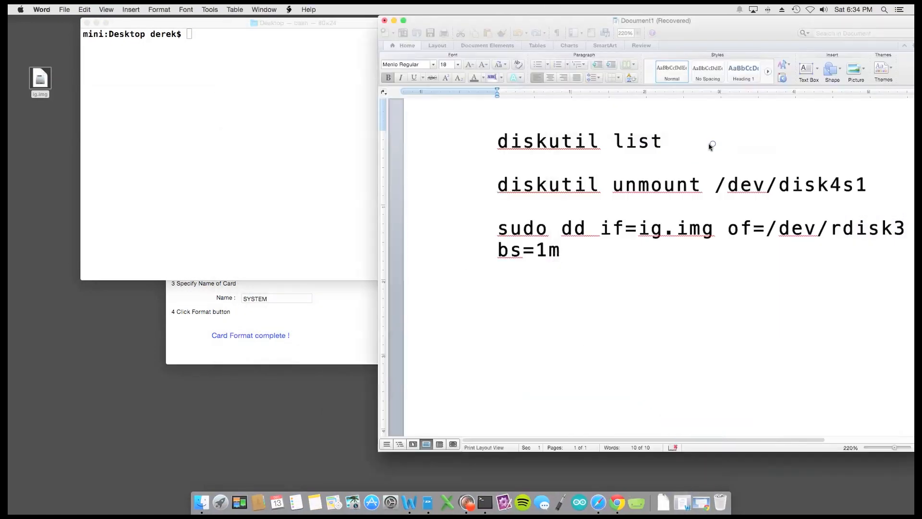
- Run diskutil list and prepare diskutil unmount /dev/disk3s1 for the 7.9 GB card
right_click(579, 141)
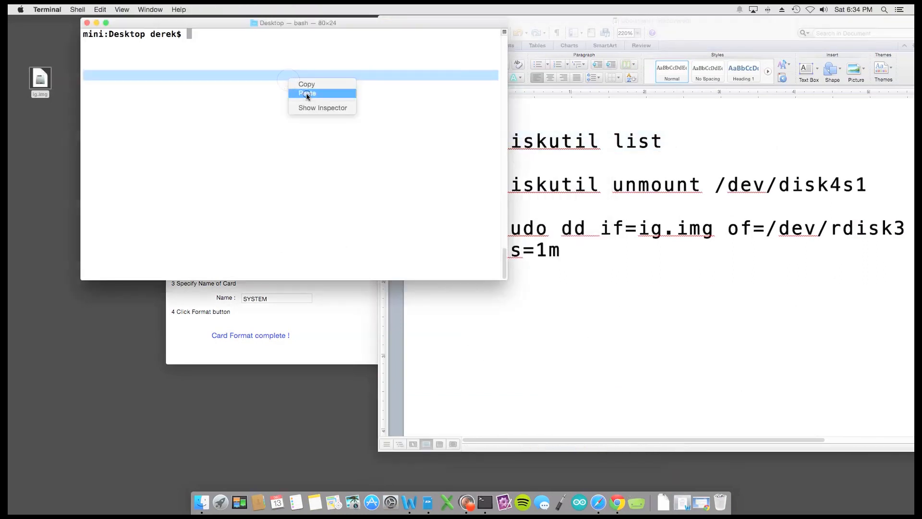
click(307, 94)
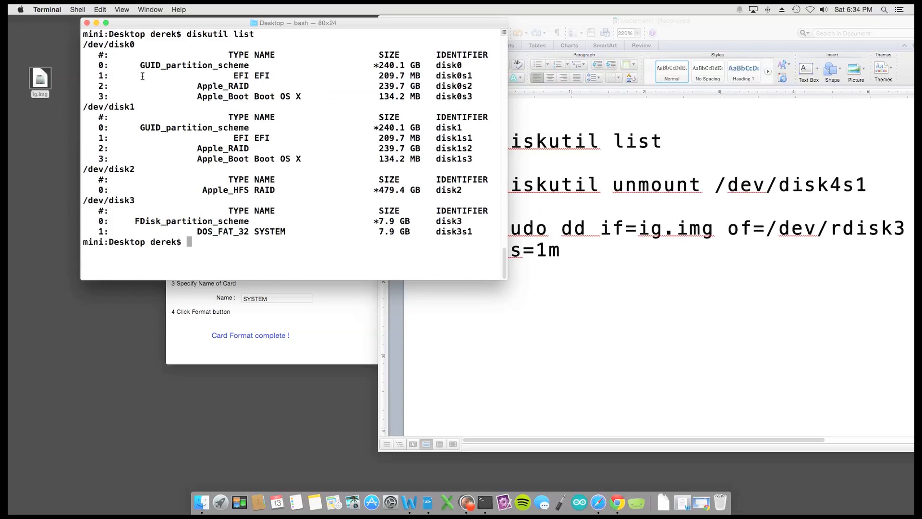
drag(100, 210, 471, 231)
text(diskutil unmount /dev/disk3s1)
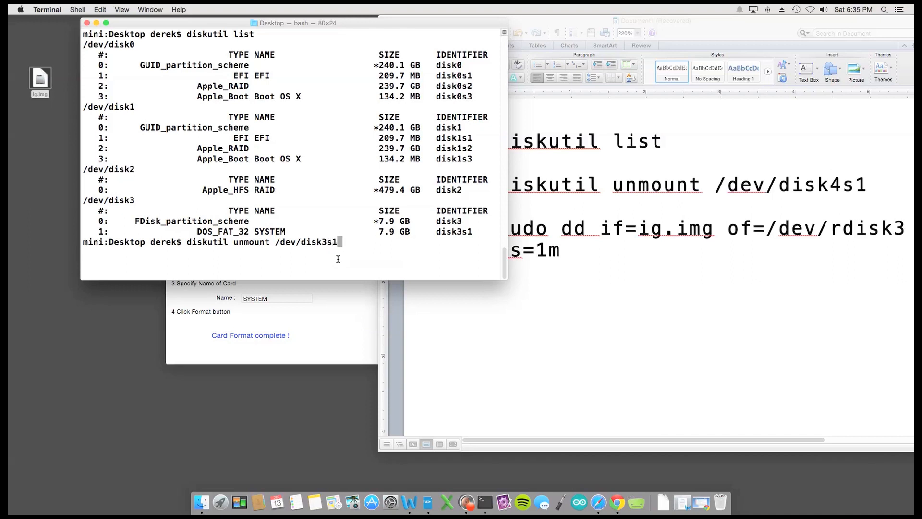
- Unmount the SYSTEM volume on disk3s1 and confirm the working directory with pwd
key(Return)
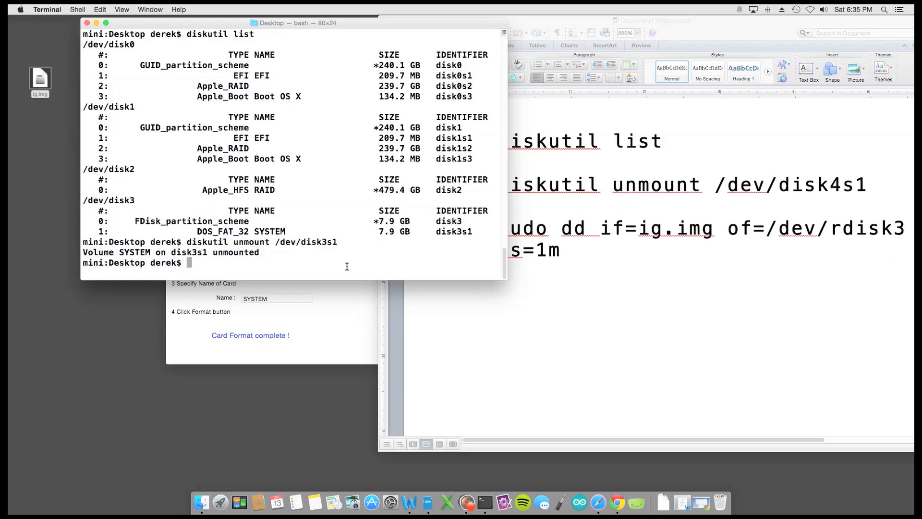
text(pw)
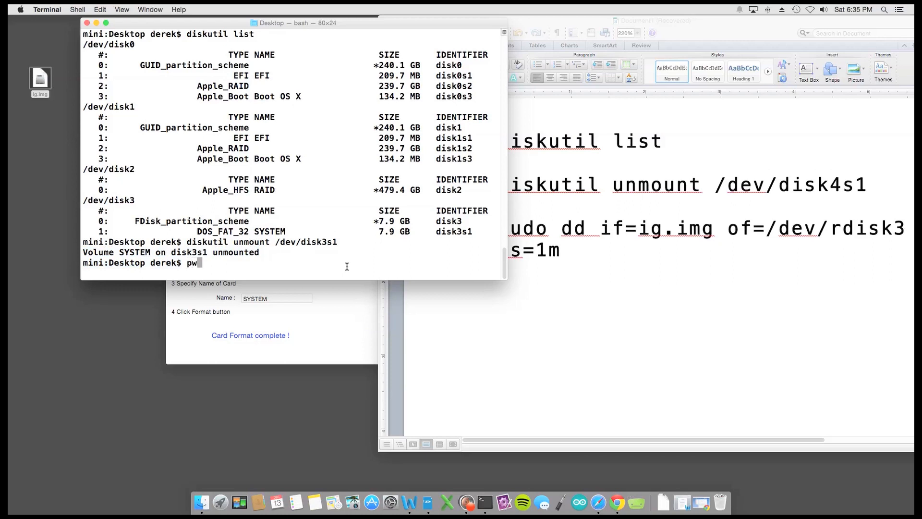
key(enter)
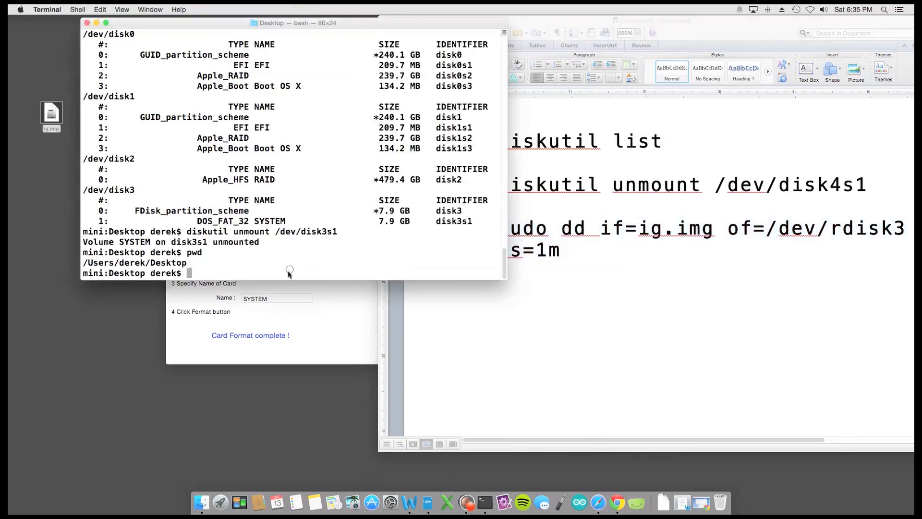
- Enter sudo dd if=ig.img of=/dev/rdisk3 bs=1m to write the image to disk3
text(sudo dd if=ig.img of=/dev/rdisk3 bs=1m)
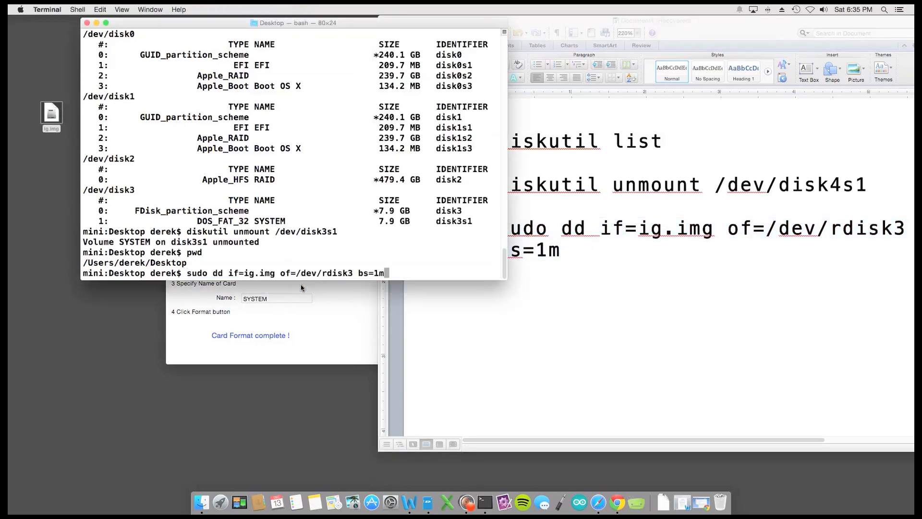
mouse_move(276, 281)
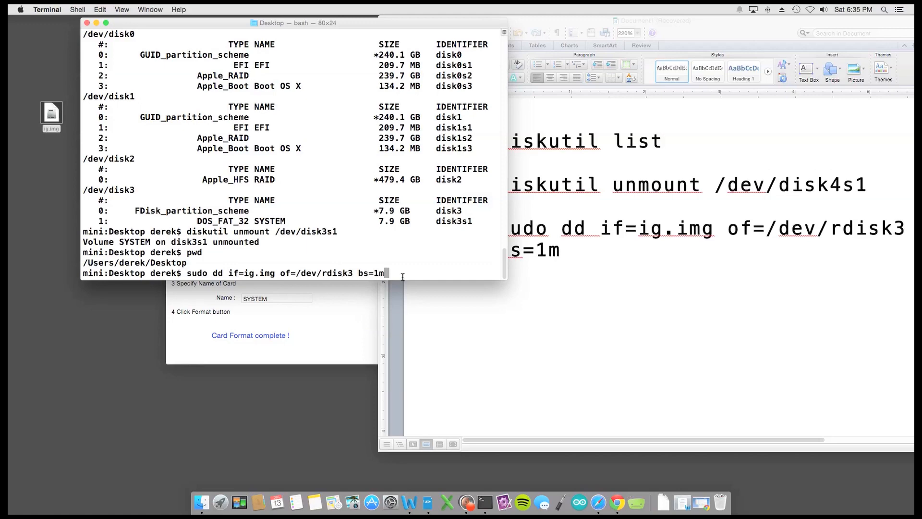
mouse_move(420, 273)
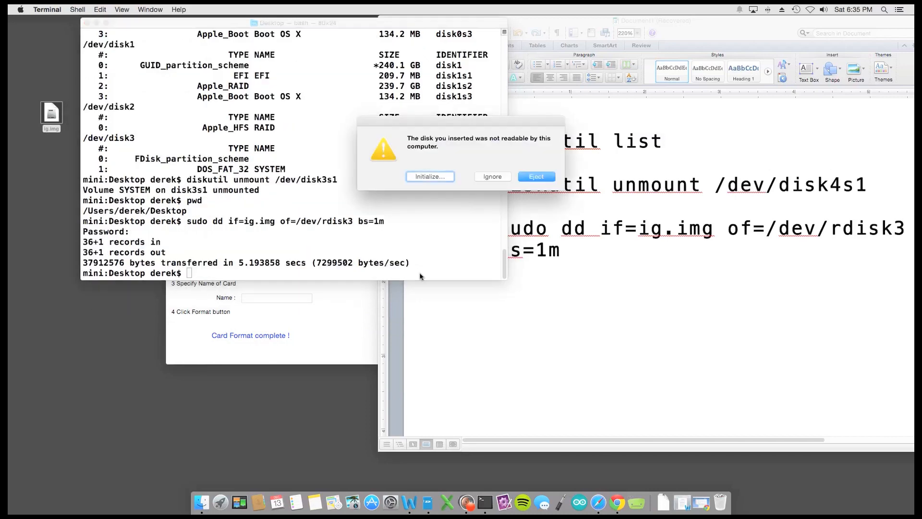
mouse_move(501, 188)
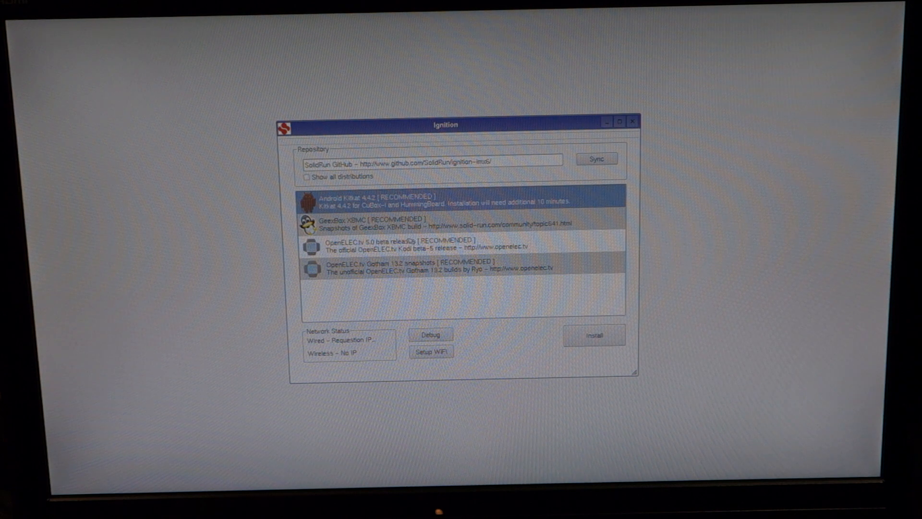
- Choose the OpenELEC.tv 5.0 beta distribution in Ignition and install it
click(430, 246)
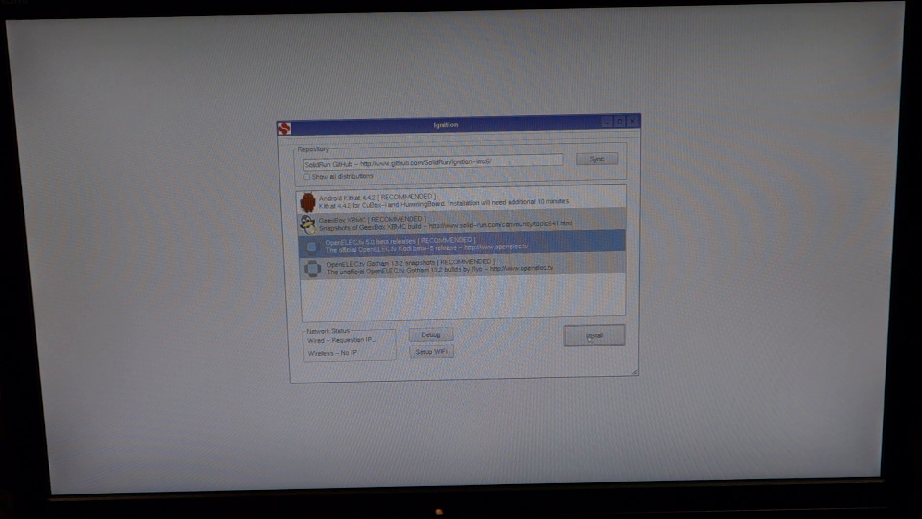
click(594, 334)
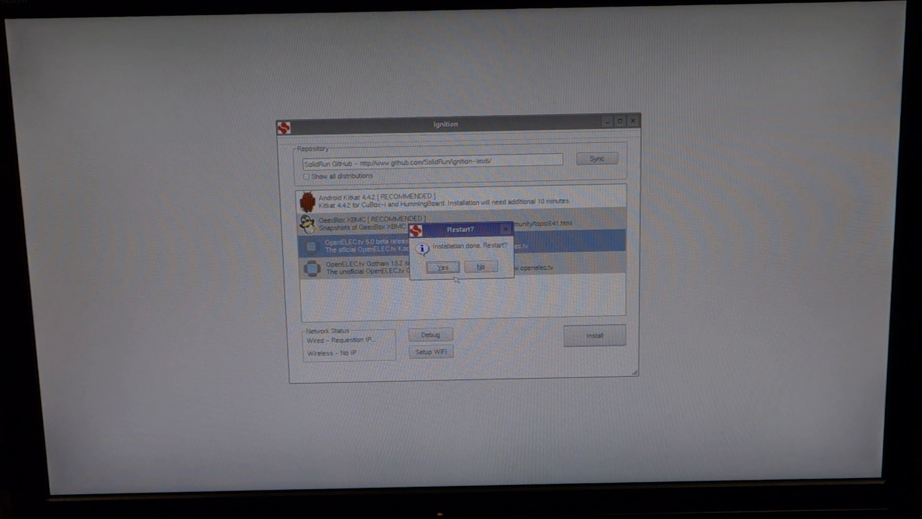
- Restart into OpenELEC and advance the setup wizard to the Sharing and Remote Access page
click(442, 266)
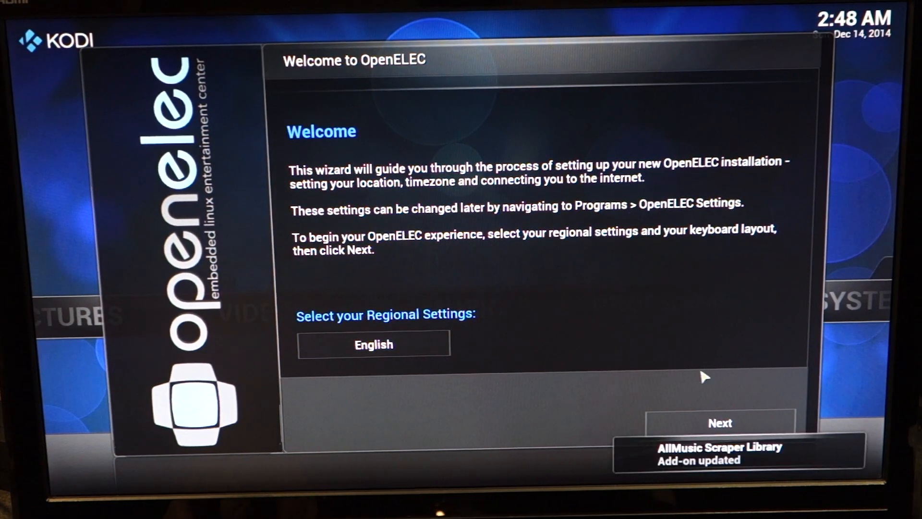
click(718, 423)
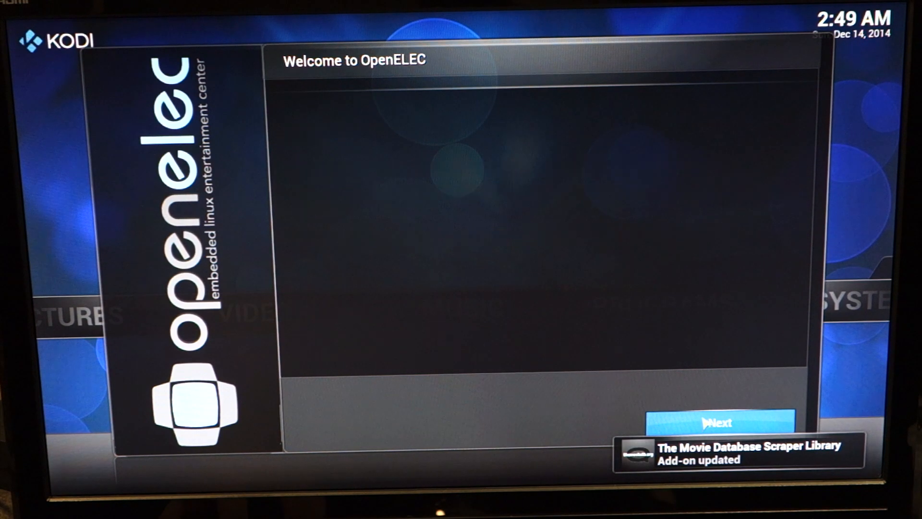
click(718, 421)
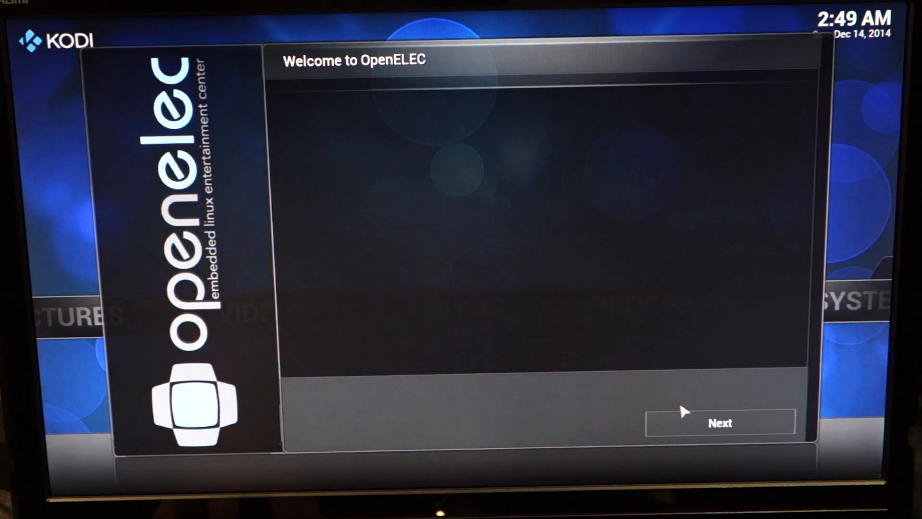
click(719, 423)
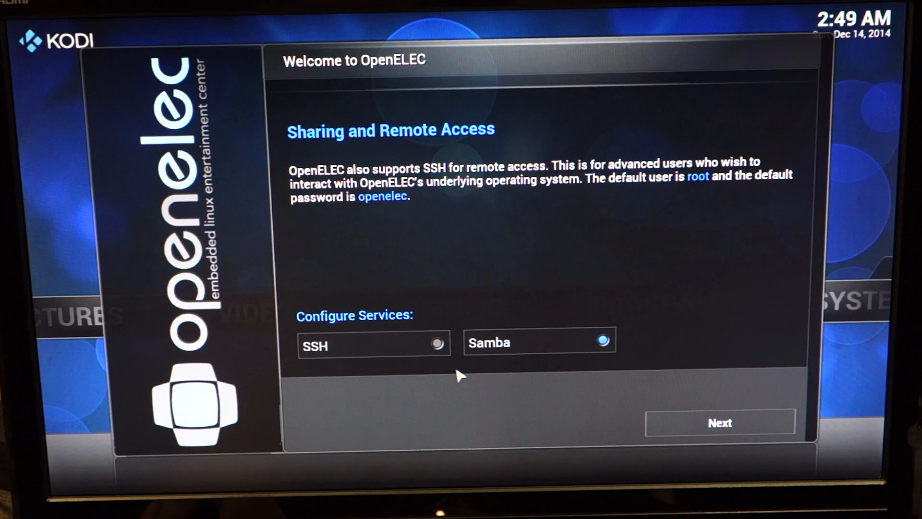
- Enable SSH alongside Samba, then finish the wizard to reach the Kodi home menu
click(374, 345)
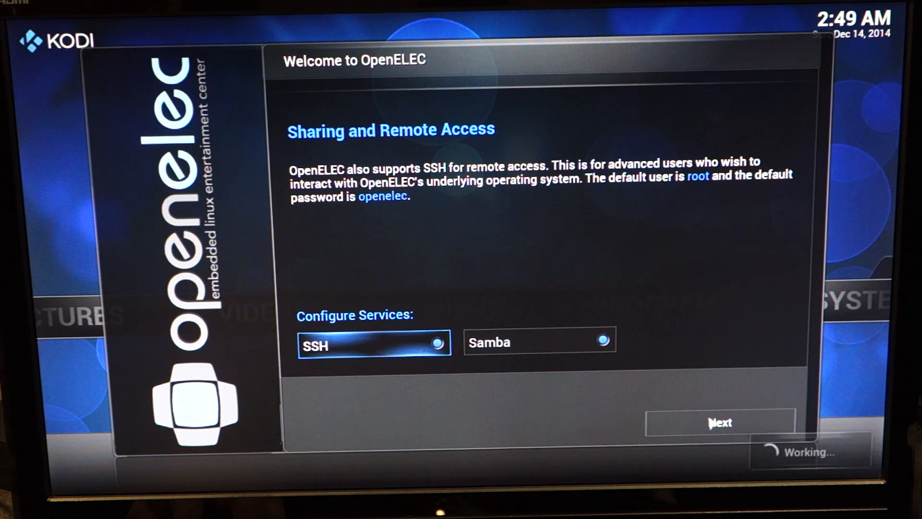
click(719, 422)
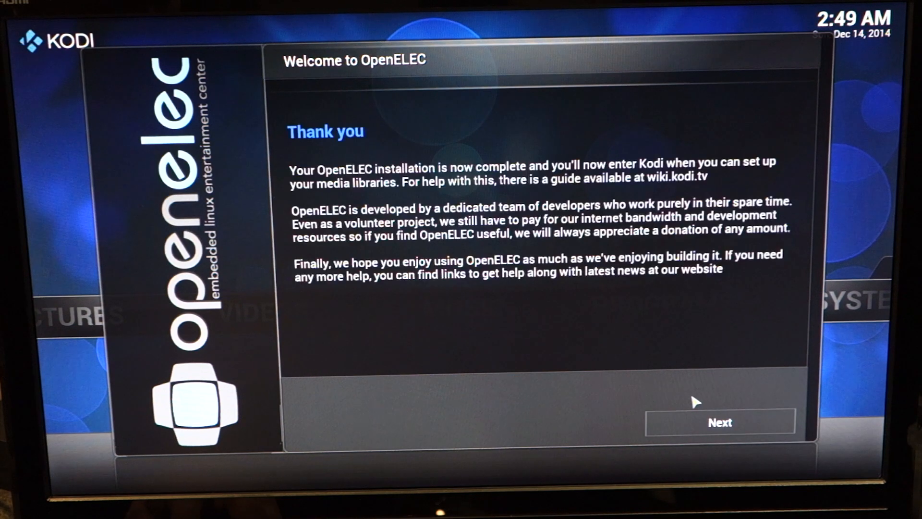
click(720, 422)
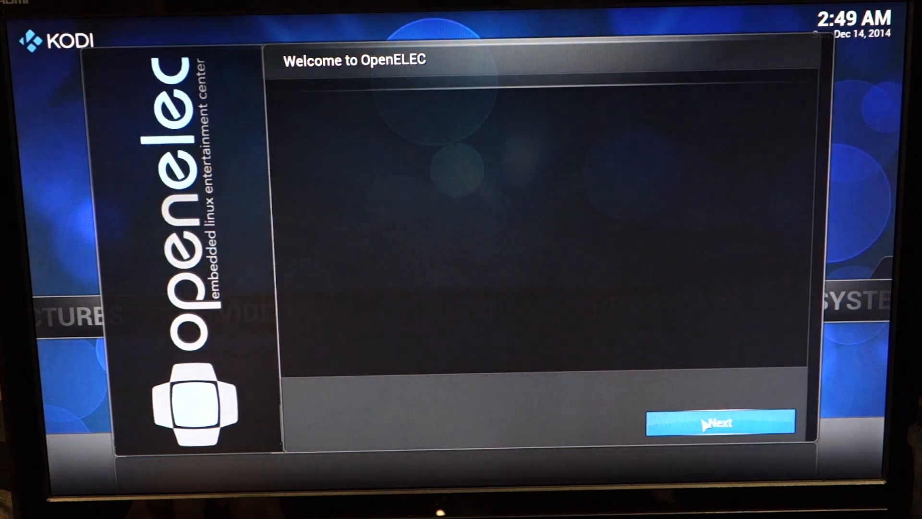
click(721, 422)
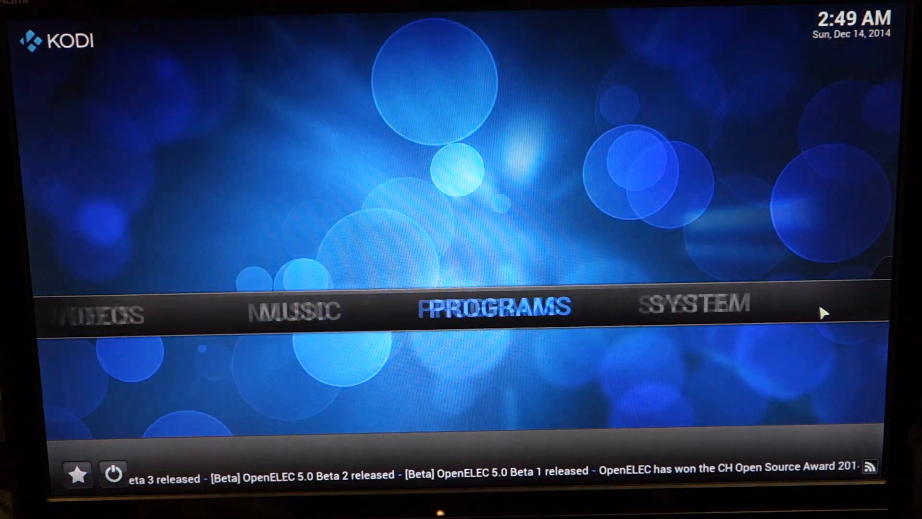
click(693, 305)
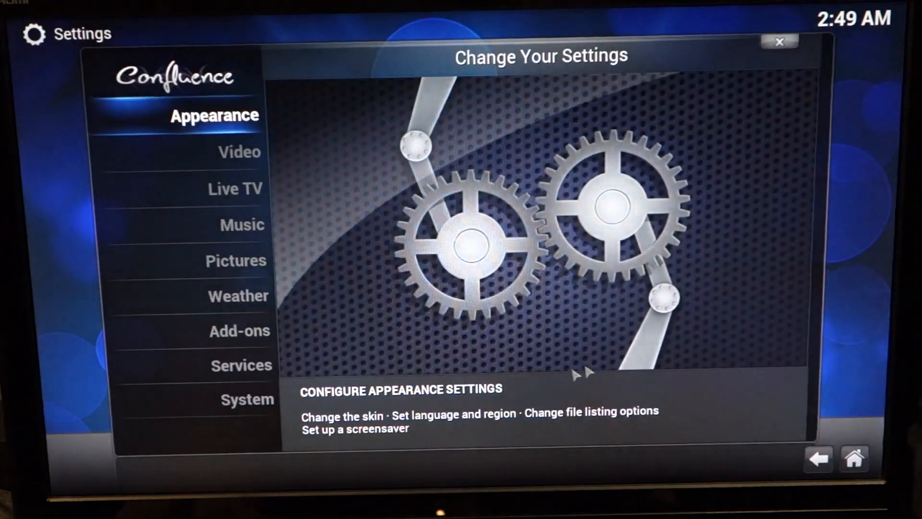
click(248, 398)
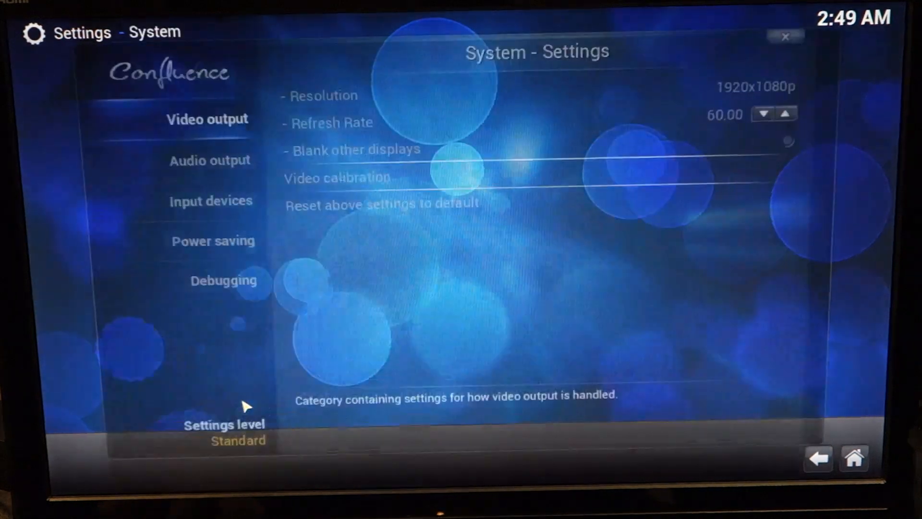
click(210, 201)
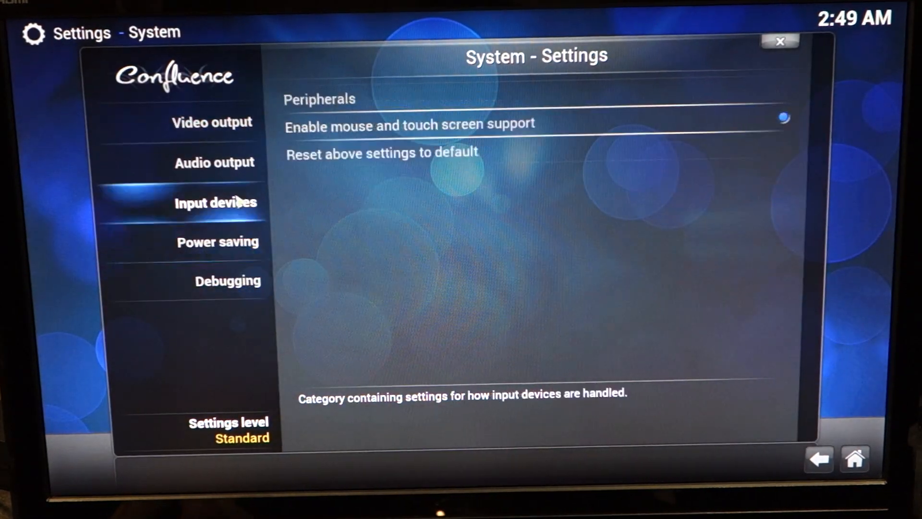
click(214, 163)
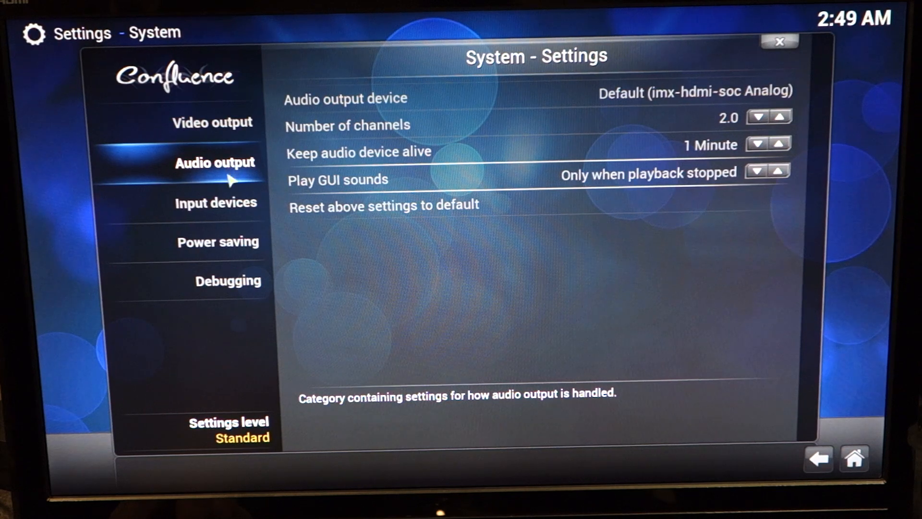
click(228, 281)
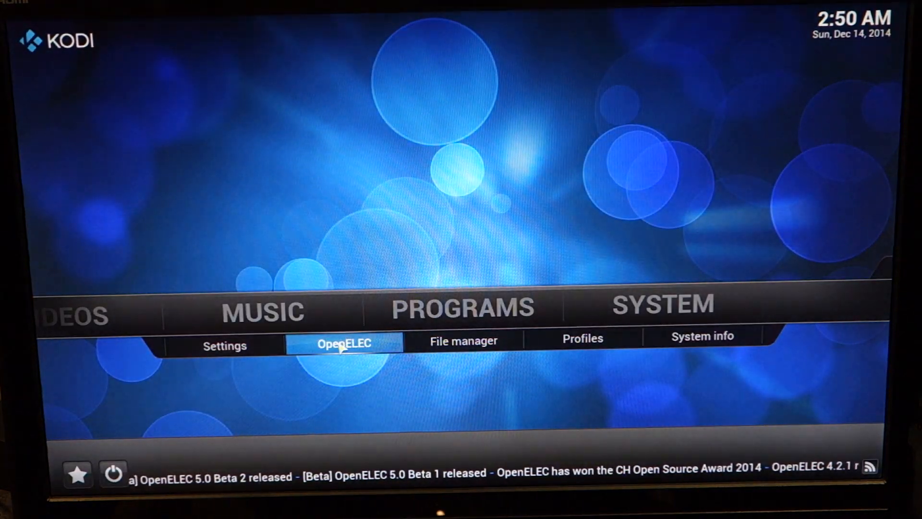
- Check for OpenELEC updates from the System page, finding 4.97.2 available over 4.95.5
click(344, 345)
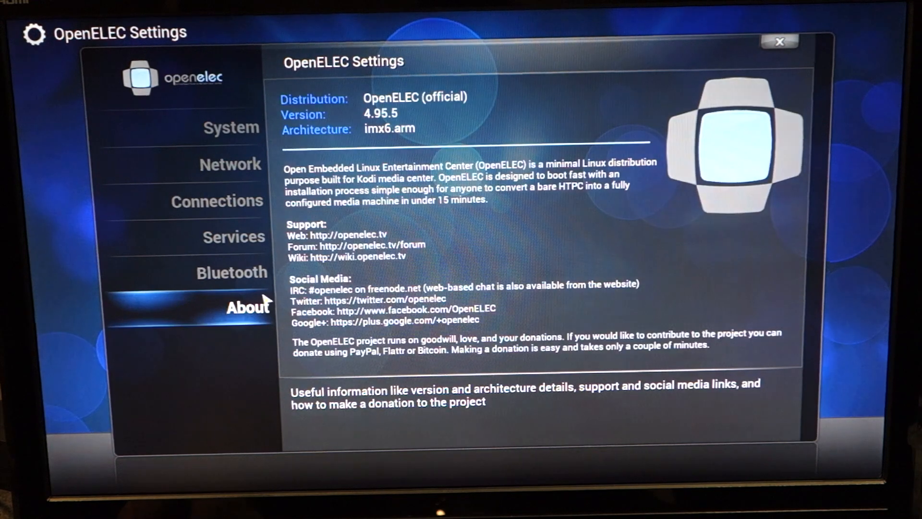
click(230, 127)
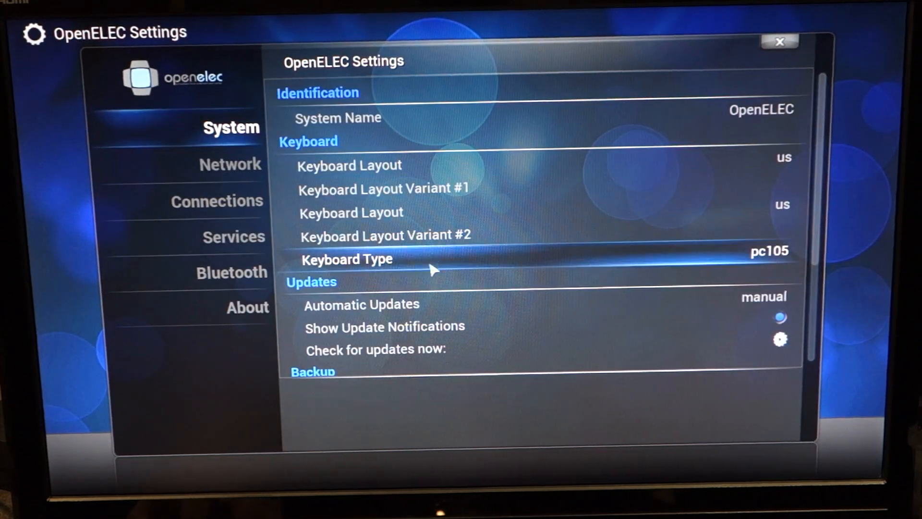
mouse_move(495, 306)
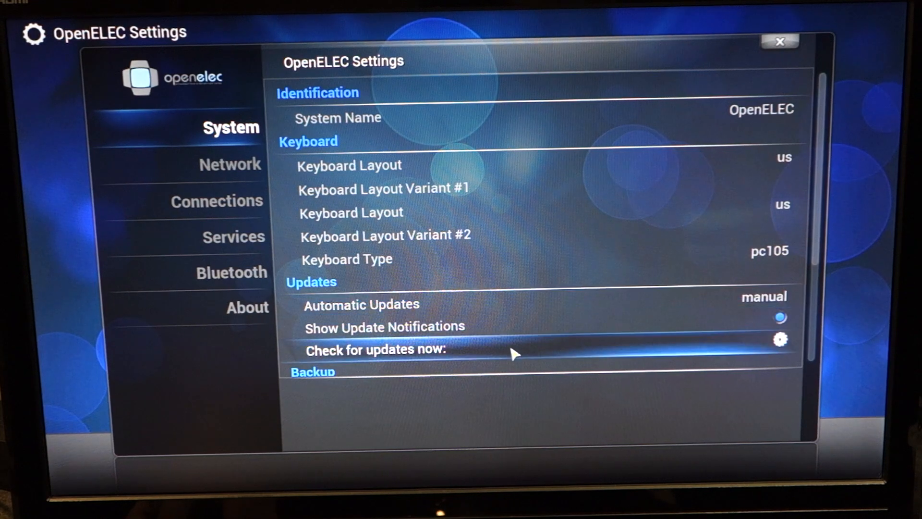
click(375, 350)
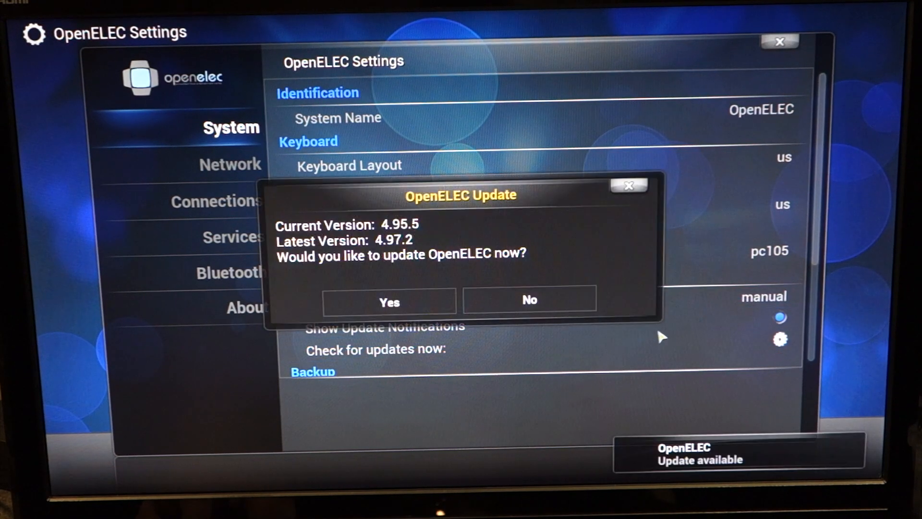
mouse_move(382, 246)
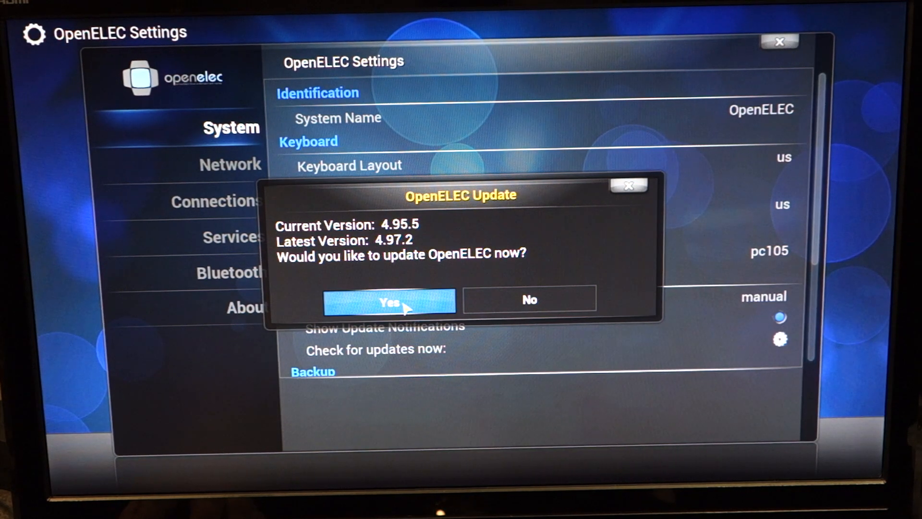
- Accept the update to 4.97.2 and close OpenELEC Settings back to the home menu
click(388, 301)
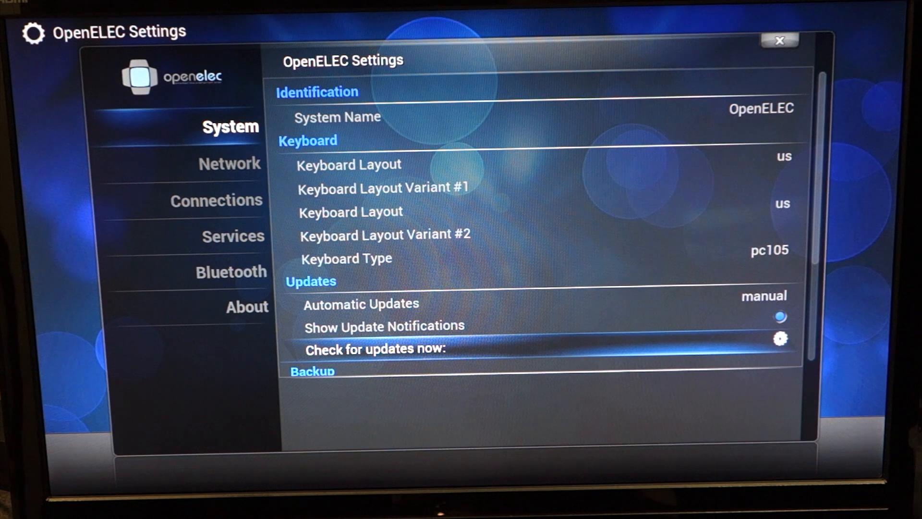
click(777, 41)
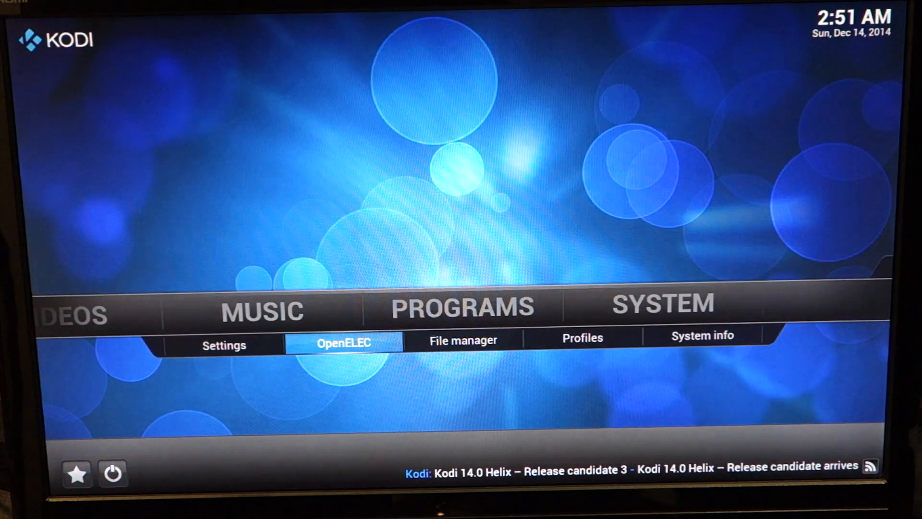